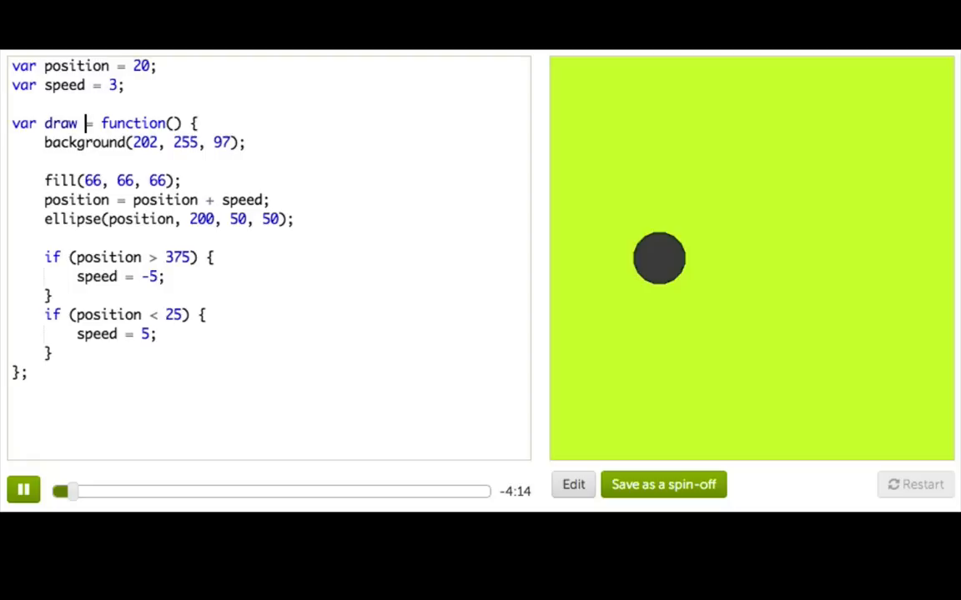
# Insert a blank line between the position update and the ball's ellipse call
pyautogui.moveTo(87, 123); pyautogui.dragTo(197, 123)
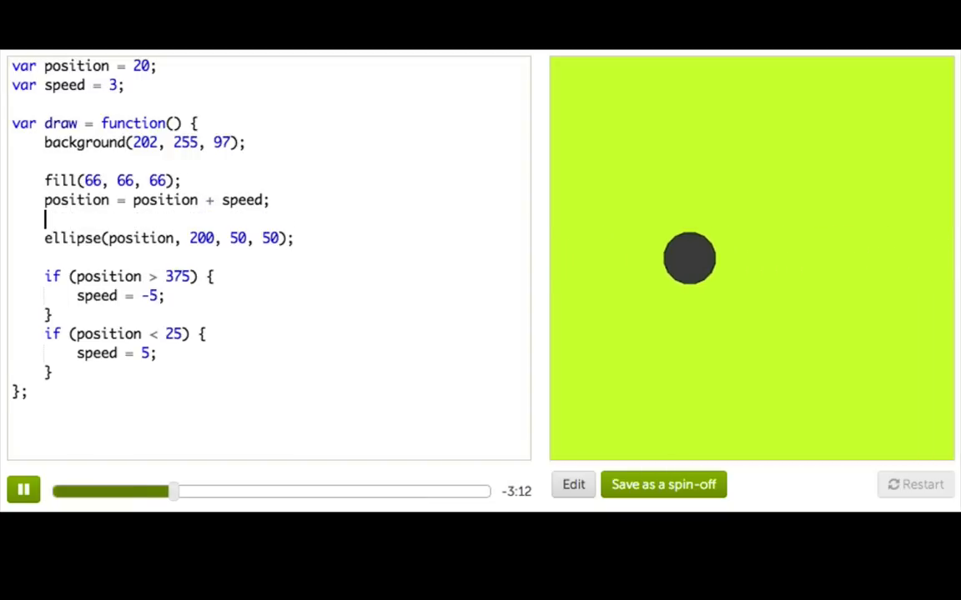
# Write the comment '// mouseX and mouseY' above the ellipse call
pyautogui.write('// mouse')
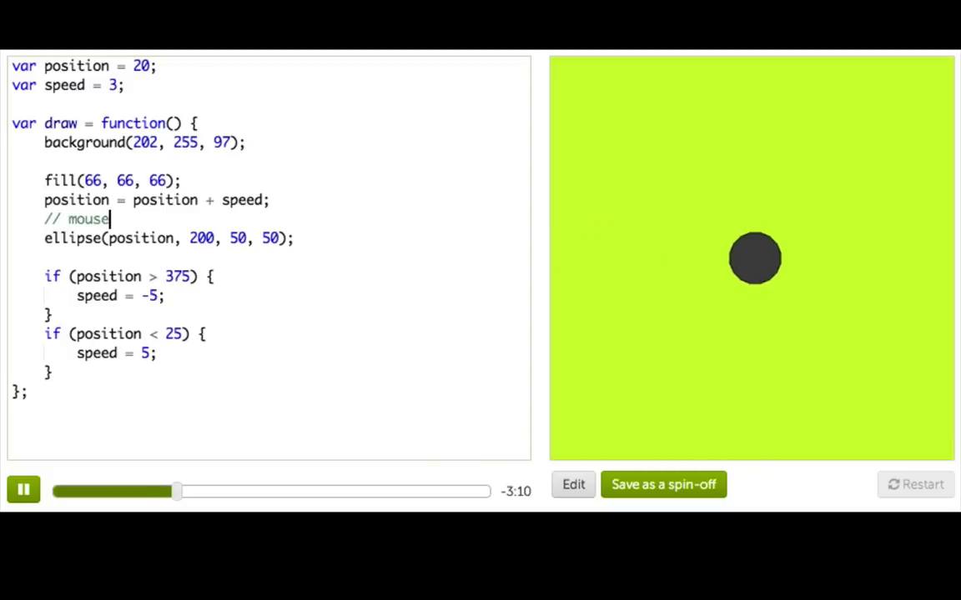
pyautogui.write('X and mouseY')
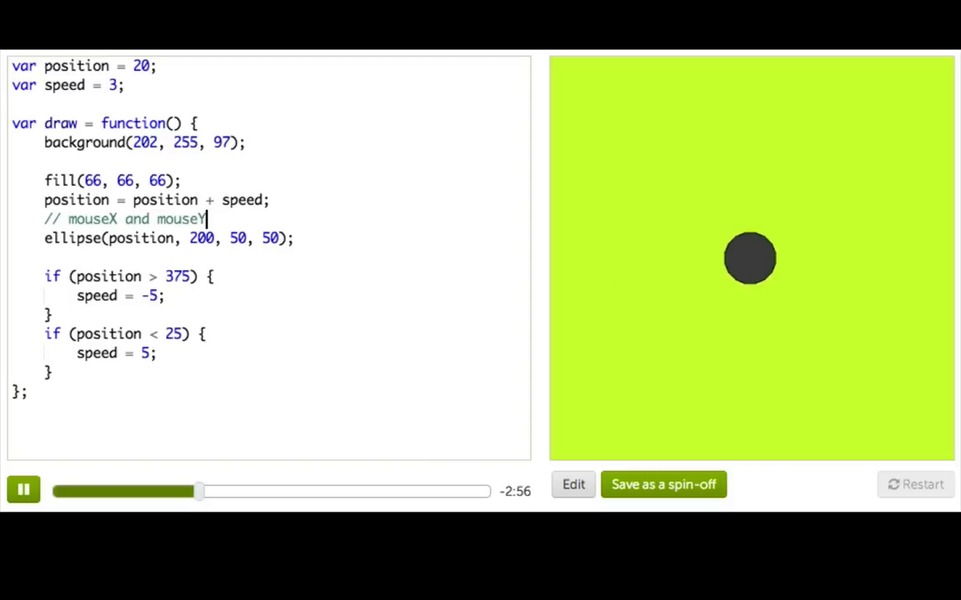
pyautogui.moveTo(207, 123); pyautogui.dragTo(50, 372)
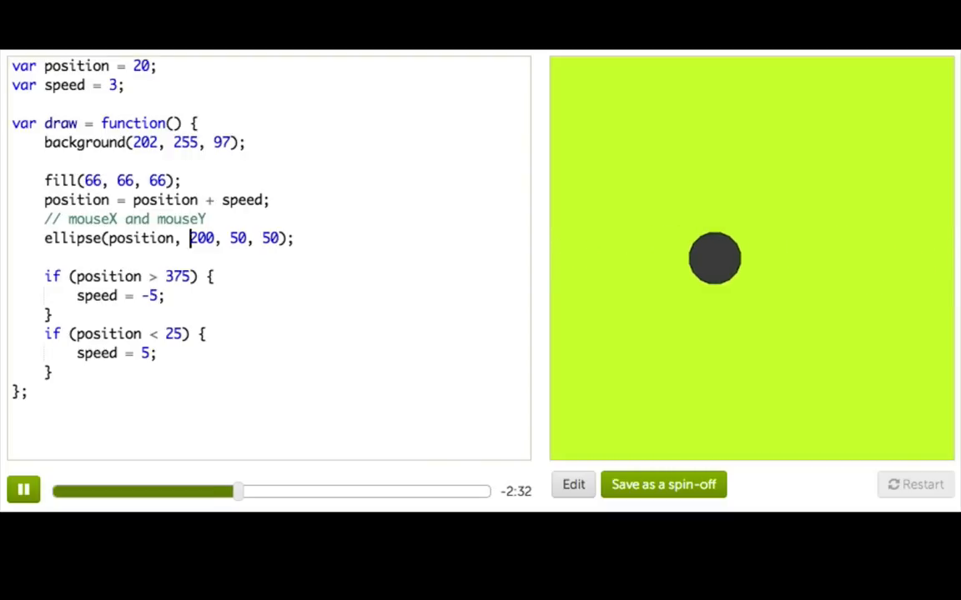
# Replace the ellipse's vertical coordinate 200 with mouseY so the ball follows the mouse
pyautogui.doubleClick(200, 237)
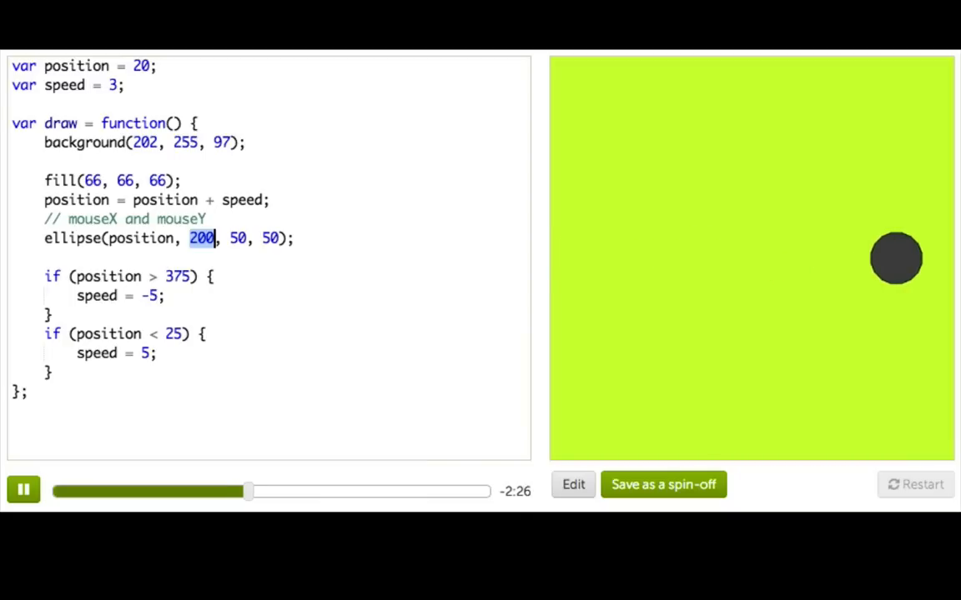
pyautogui.write('mouseY')
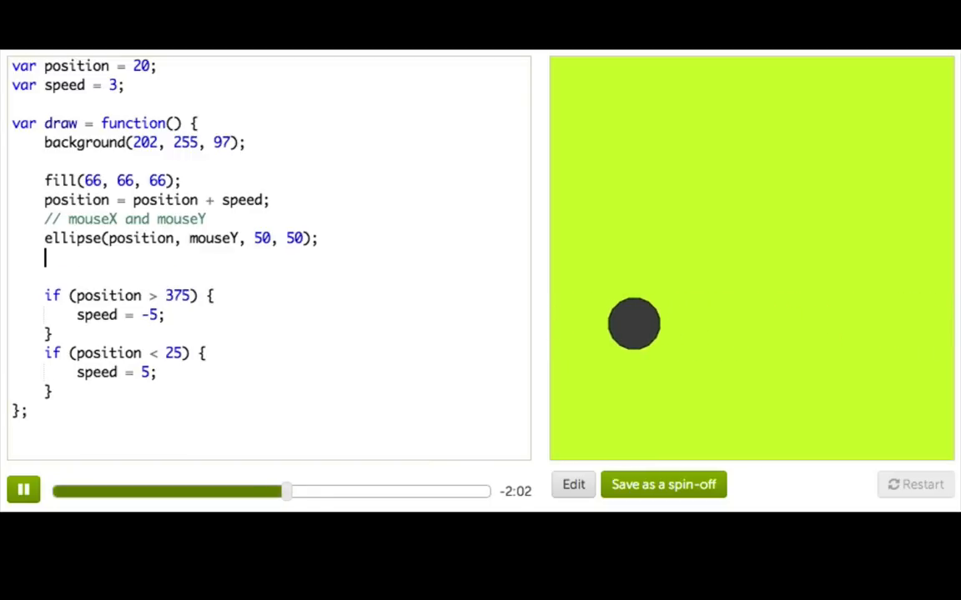
# Draw a second ball with ellipse(mouseX, position, 50, 50)
pyautogui.write('ellipse')
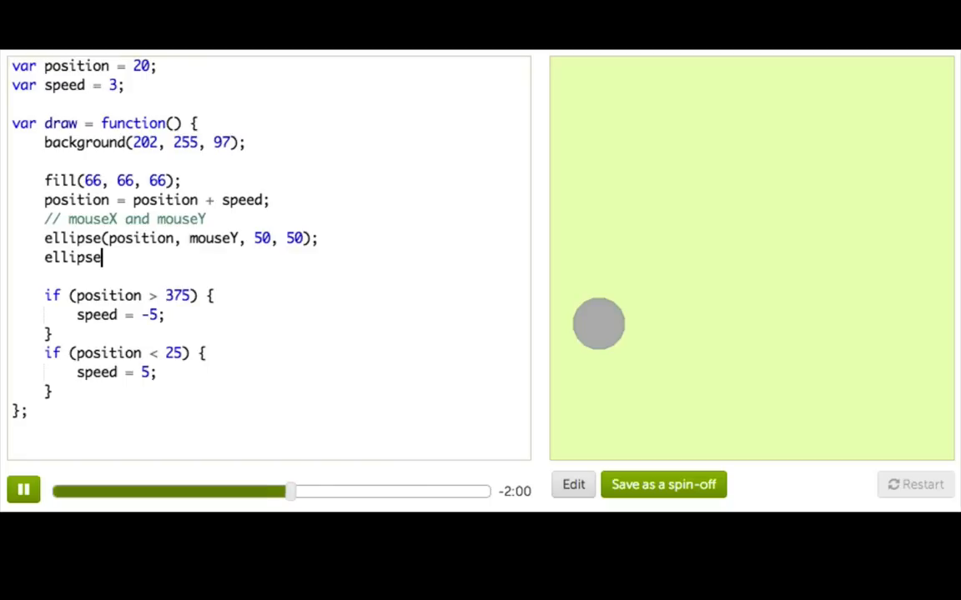
pyautogui.write('(')
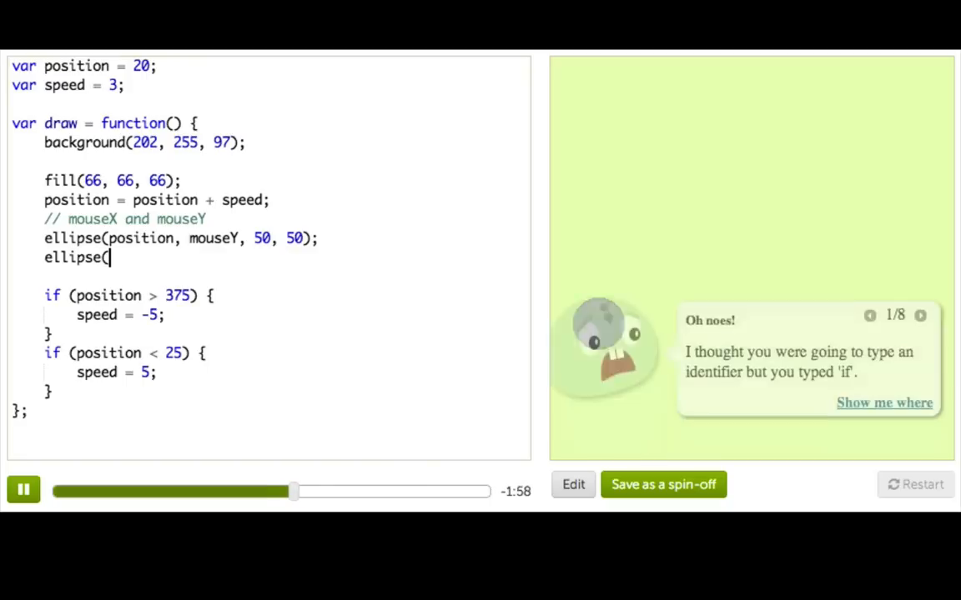
pyautogui.write('mous')
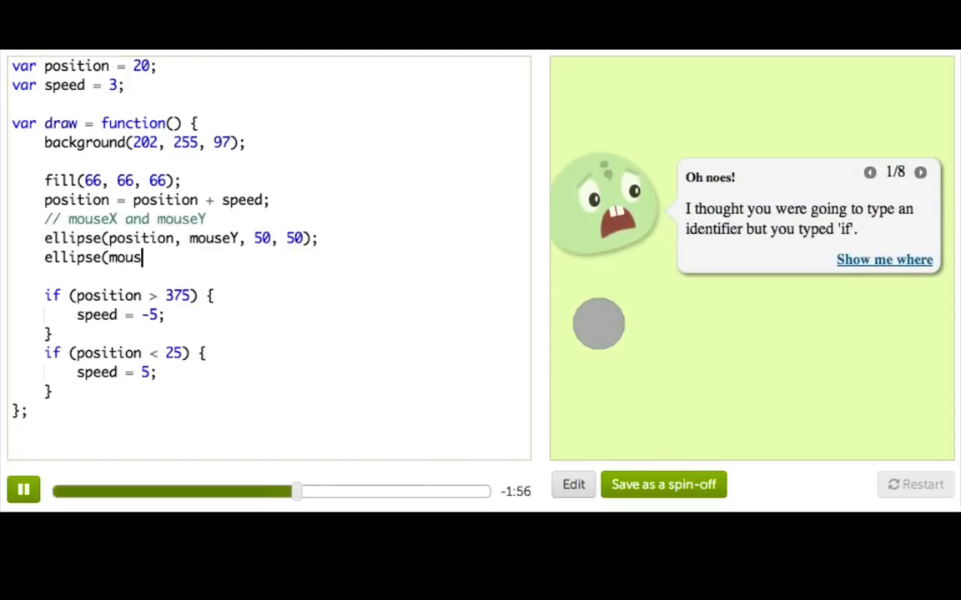
pyautogui.write('eX')
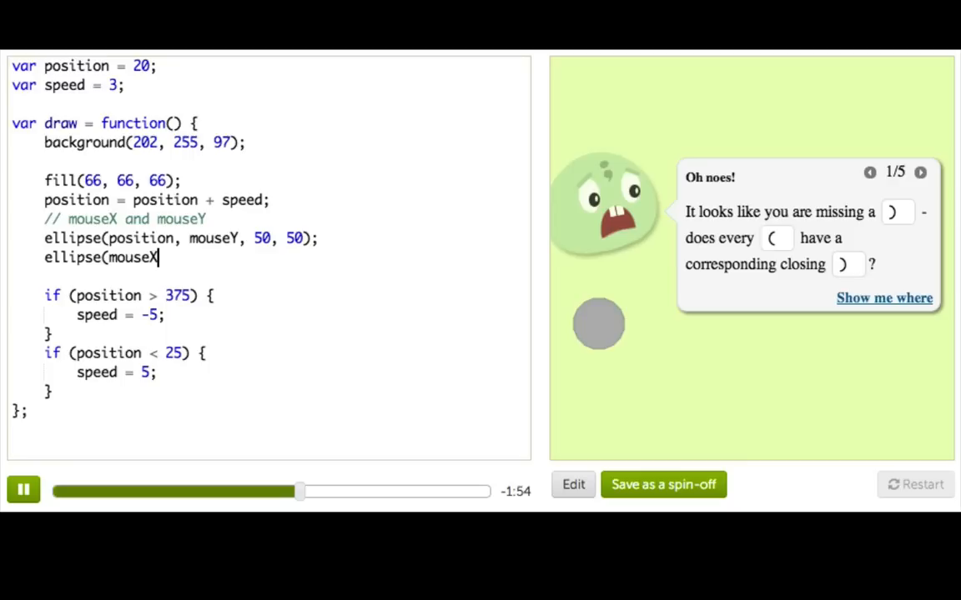
pyautogui.write(', positio')
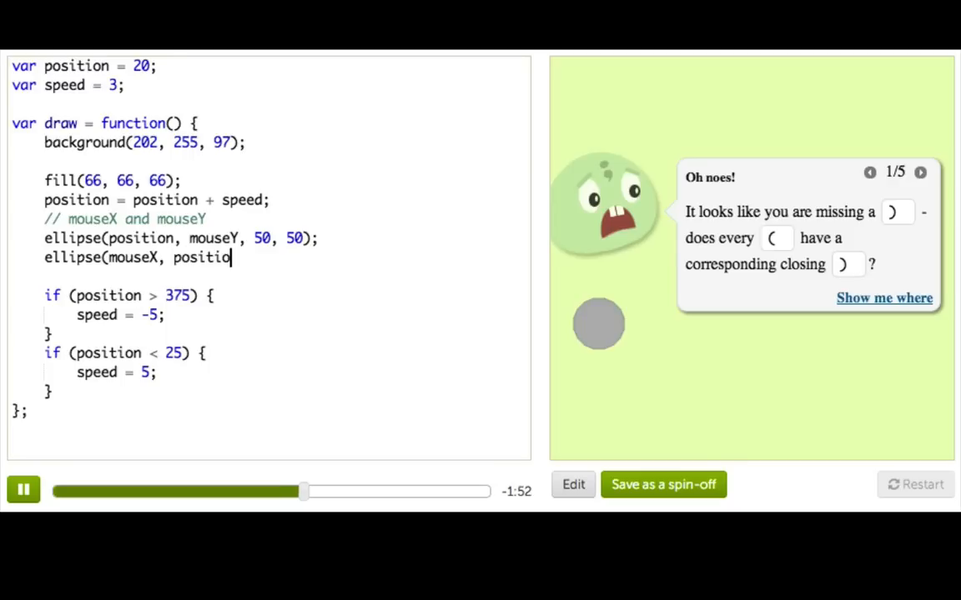
pyautogui.write('n, 50, 50);')
pyautogui.write('// mouseI')
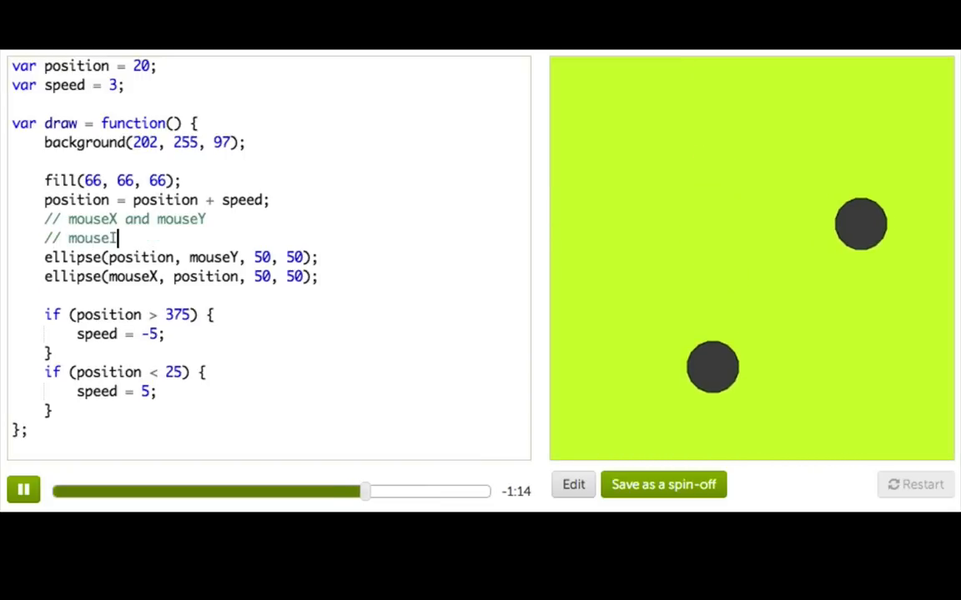
# Complete the '// mouseIsPressed' comment and start an if (mouseIsPressed) condition before the second ball
pyautogui.write('sPressed')
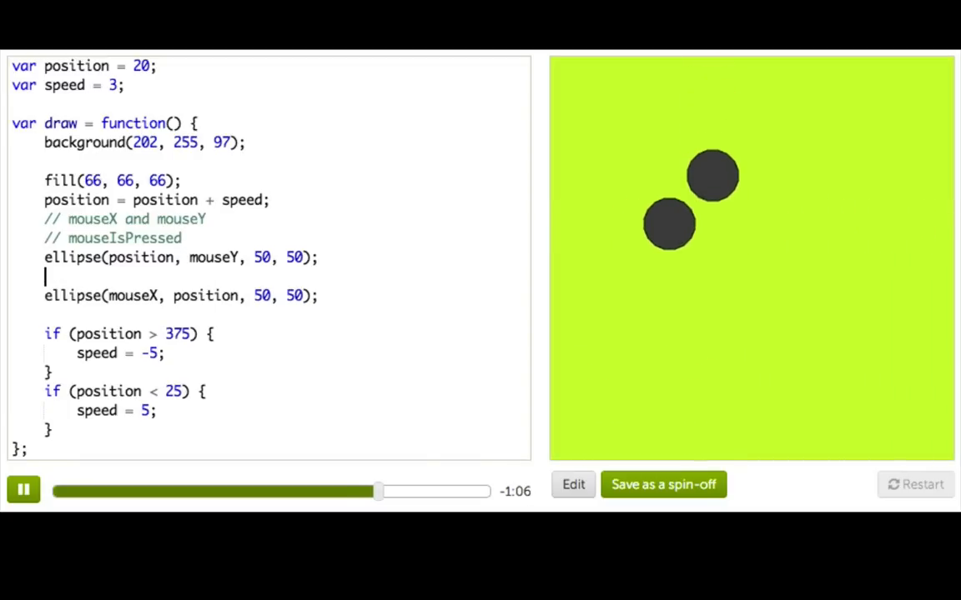
pyautogui.write('if')
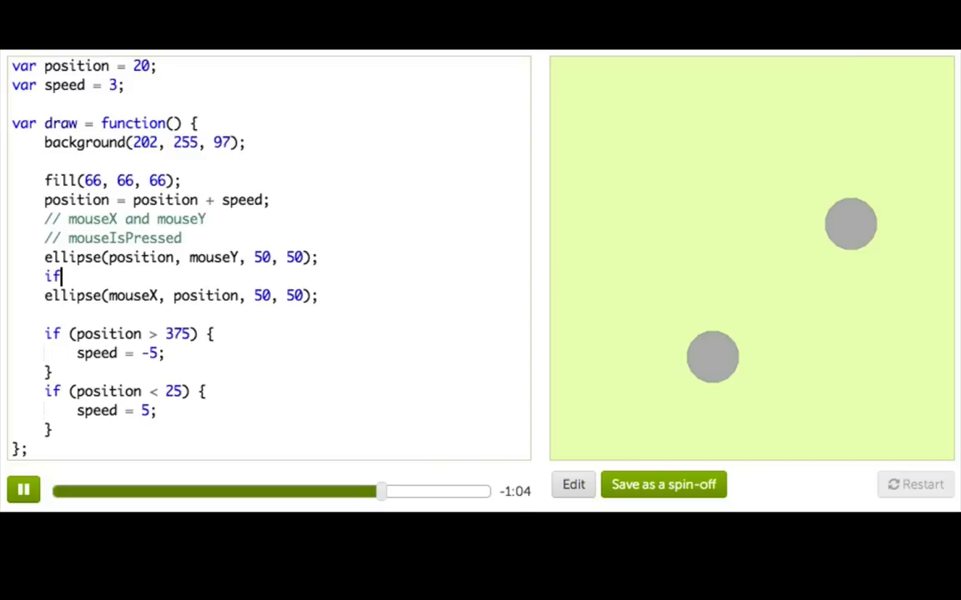
pyautogui.write('(mouseIsPr')
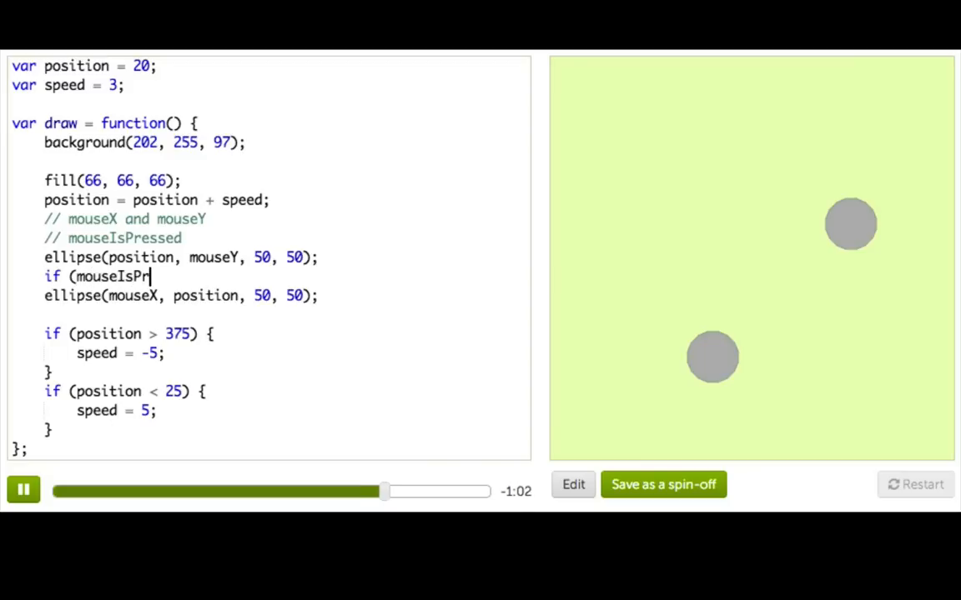